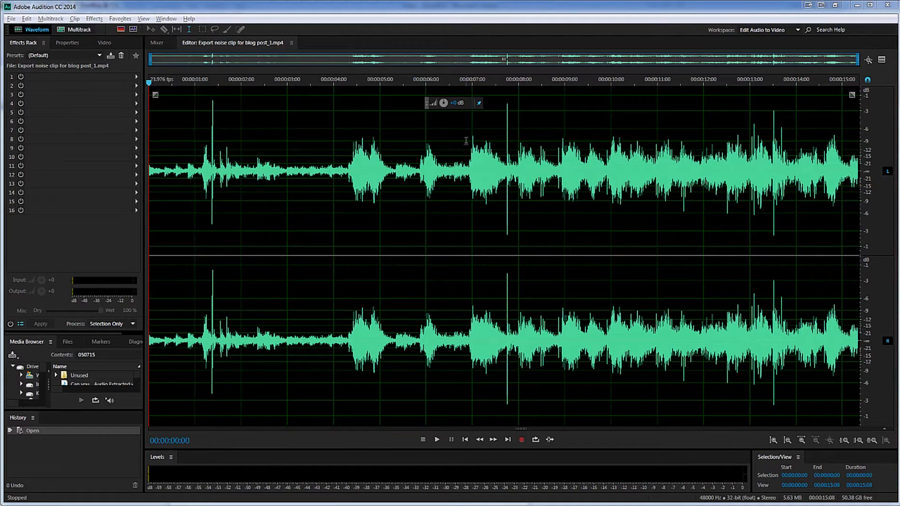
pyautogui.moveTo(773, 129)
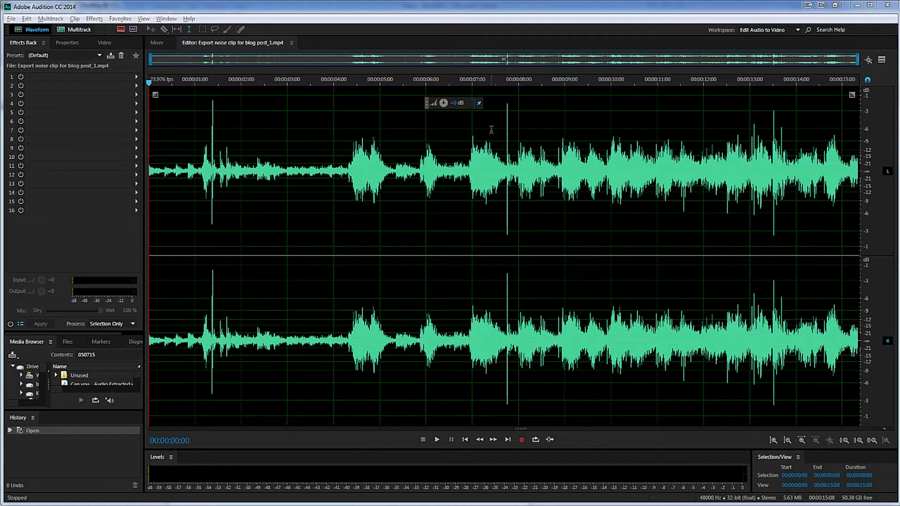
# Place the playhead on the thump spike near 00:00:01:09 in the waveform.
pyautogui.click(437, 440)
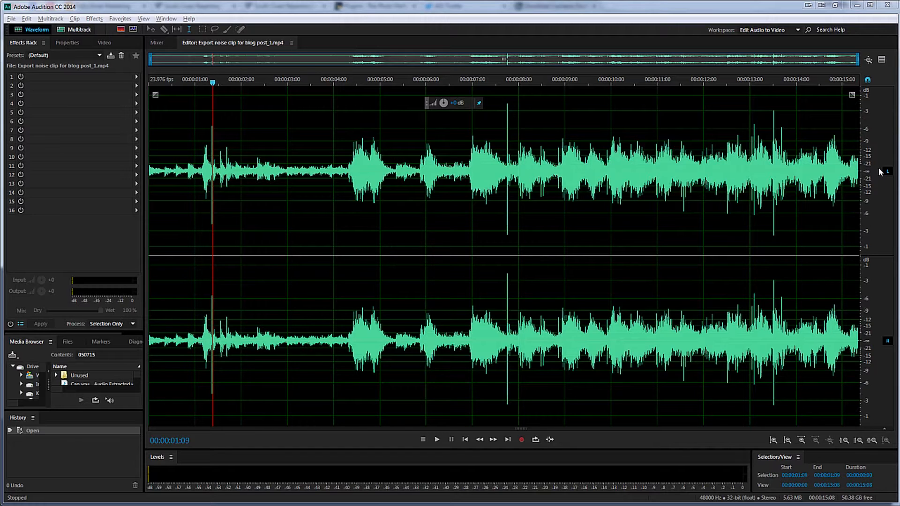
pyautogui.moveTo(400, 108)
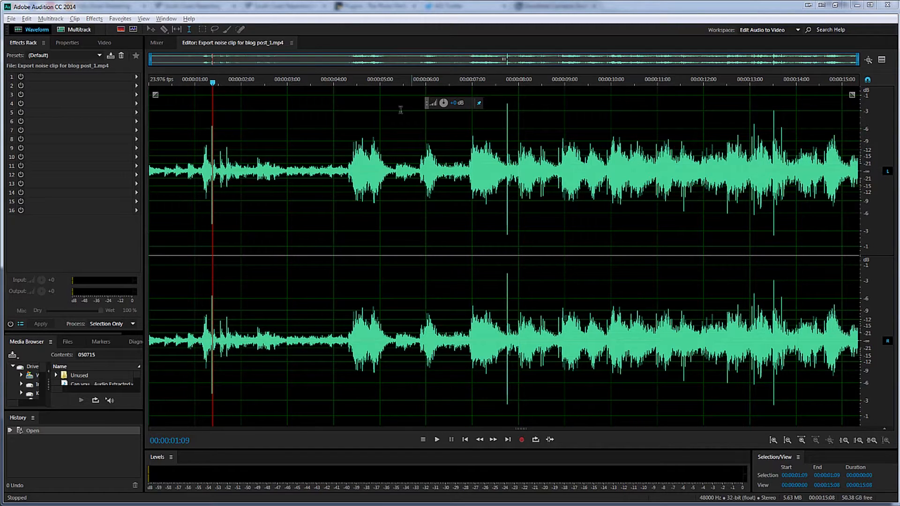
pyautogui.moveTo(125, 43)
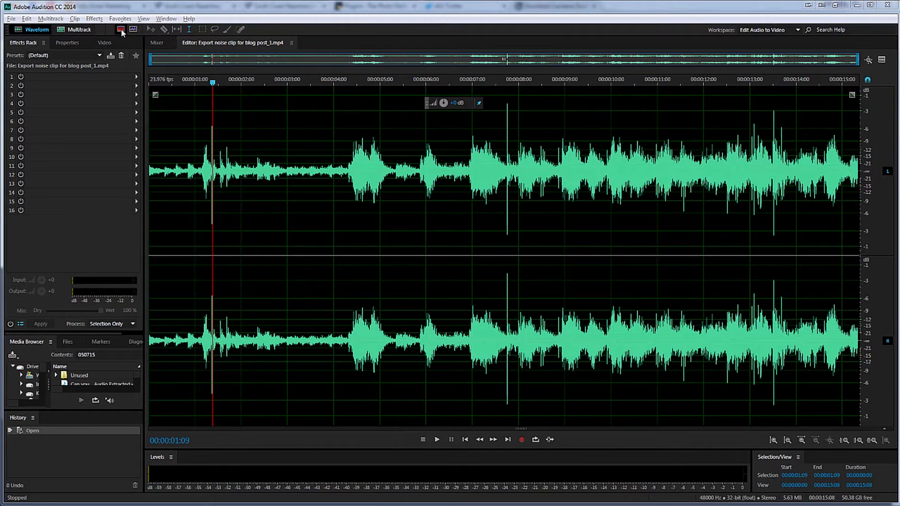
# Show the spectral frequency display and enlarge the spectral pane beneath the waveform.
pyautogui.click(135, 29)
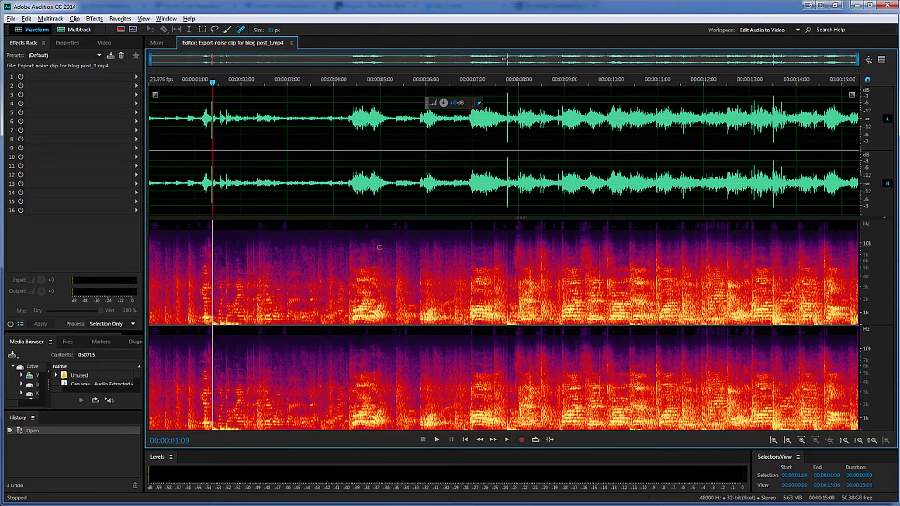
pyautogui.moveTo(569, 267)
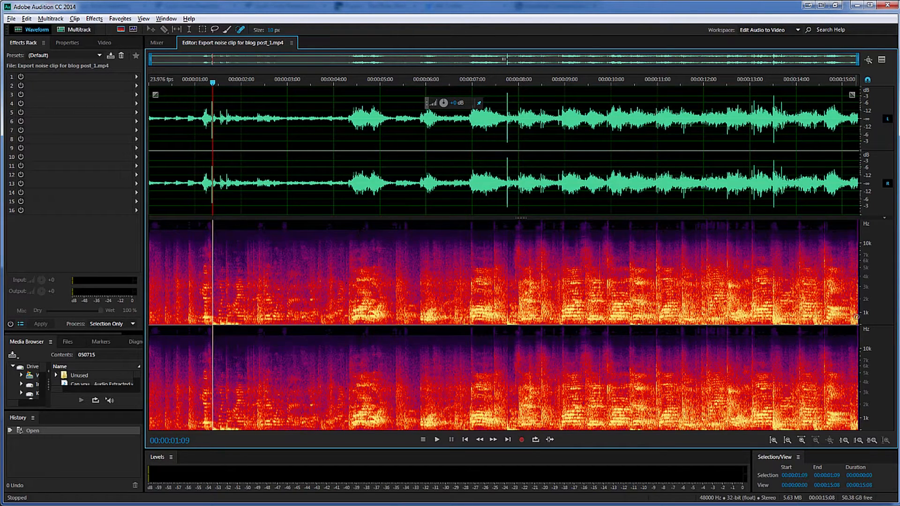
pyautogui.moveTo(870, 250)
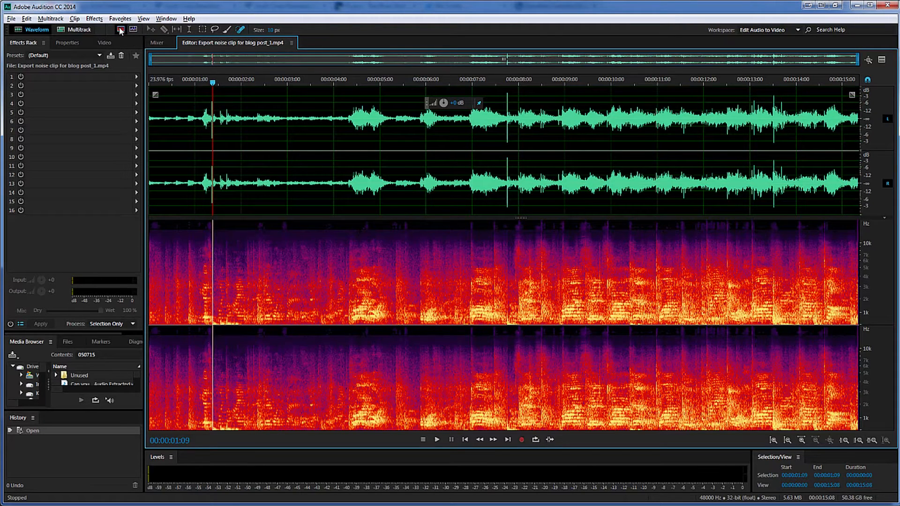
pyautogui.click(120, 30)
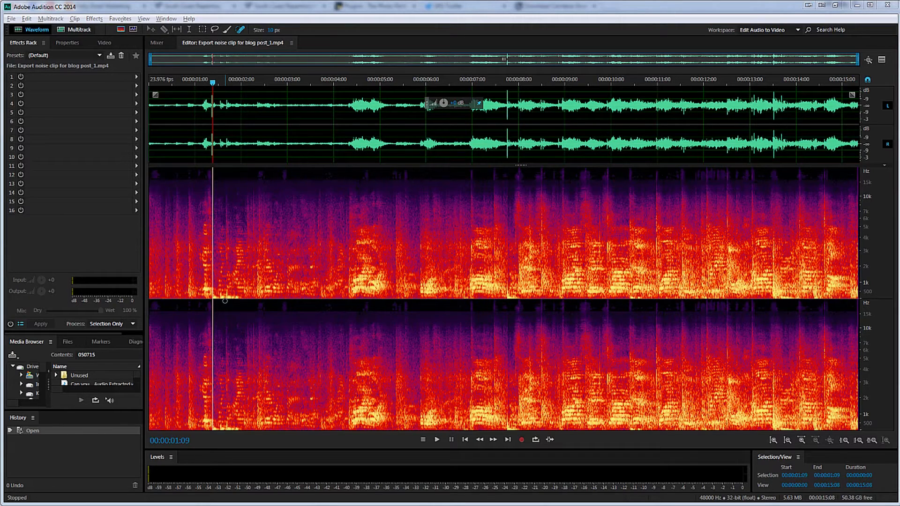
pyautogui.moveTo(264, 249)
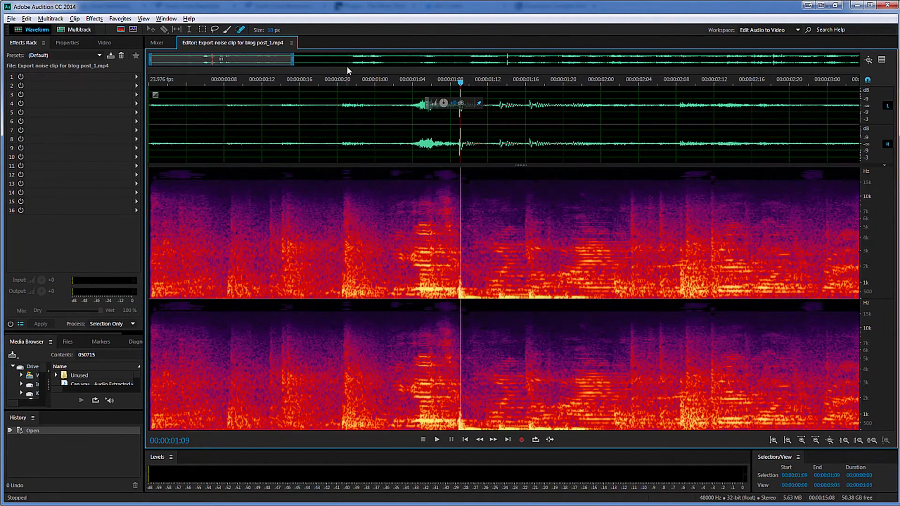
pyautogui.moveTo(725, 133)
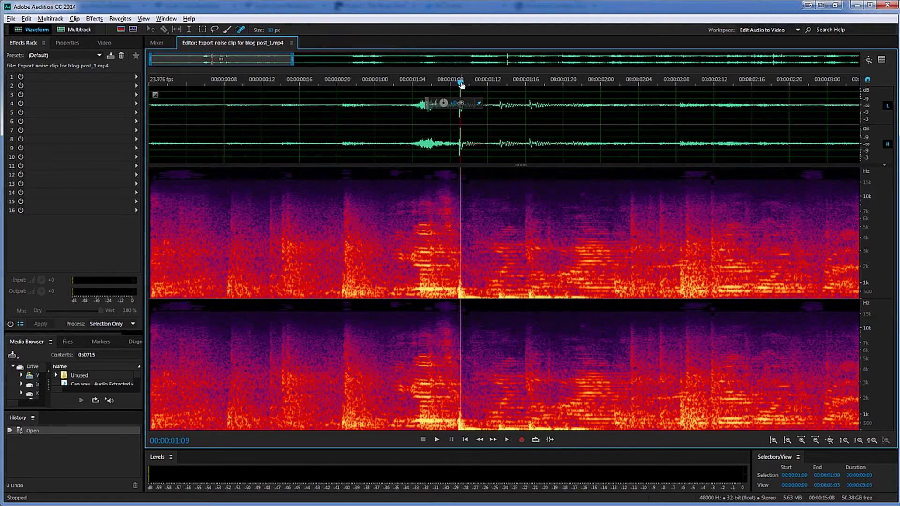
# Move the playhead onto the thump's burst at 00:00:01:04 on the ruler.
pyautogui.click(422, 82)
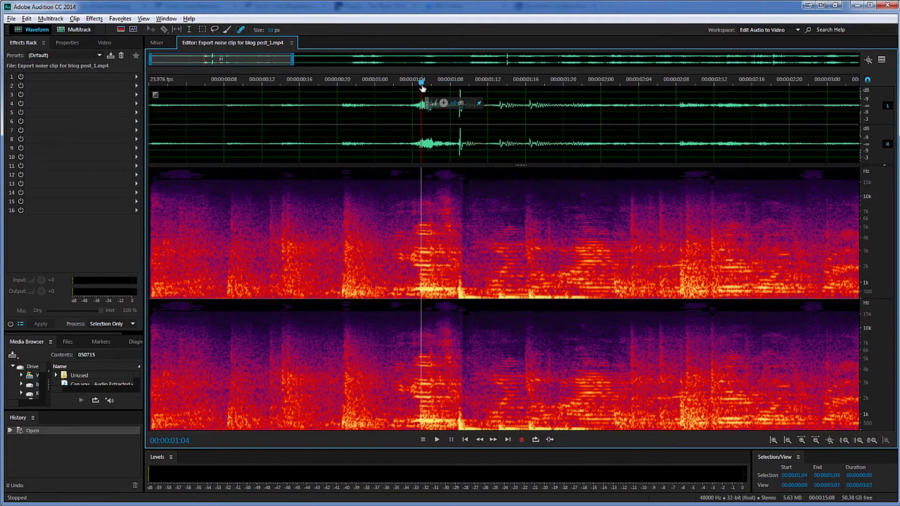
pyautogui.moveTo(472, 269)
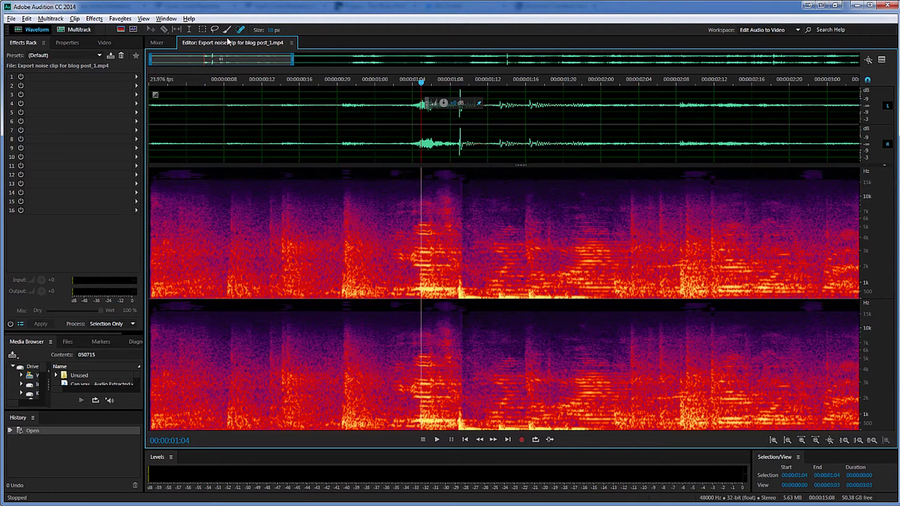
pyautogui.moveTo(242, 29)
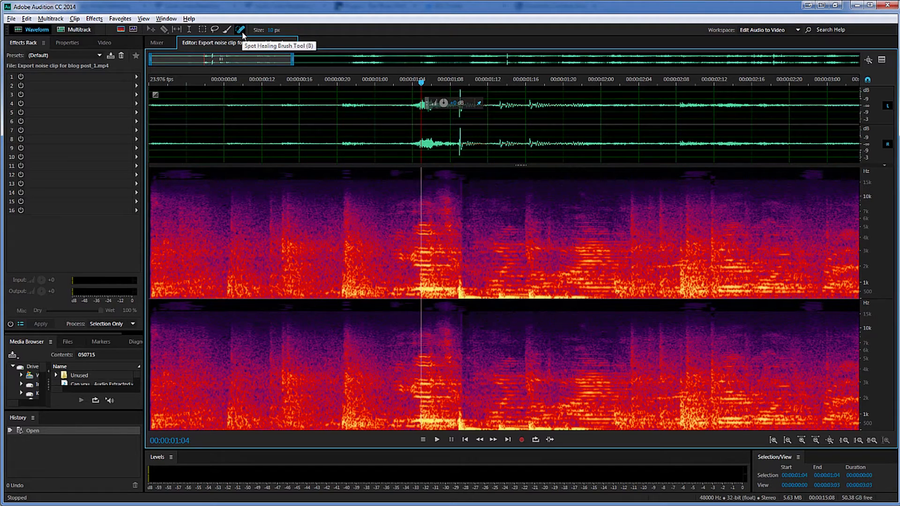
pyautogui.moveTo(390, 261)
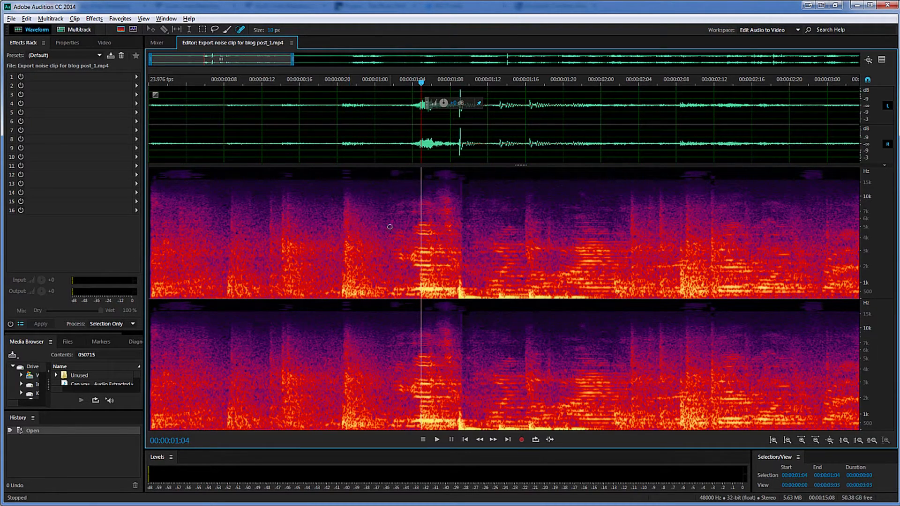
pyautogui.moveTo(450, 290)
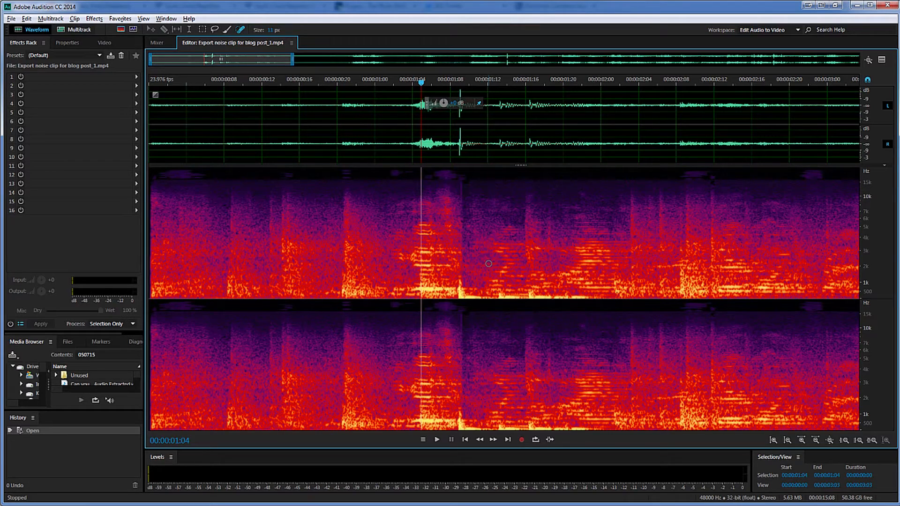
pyautogui.moveTo(459, 300)
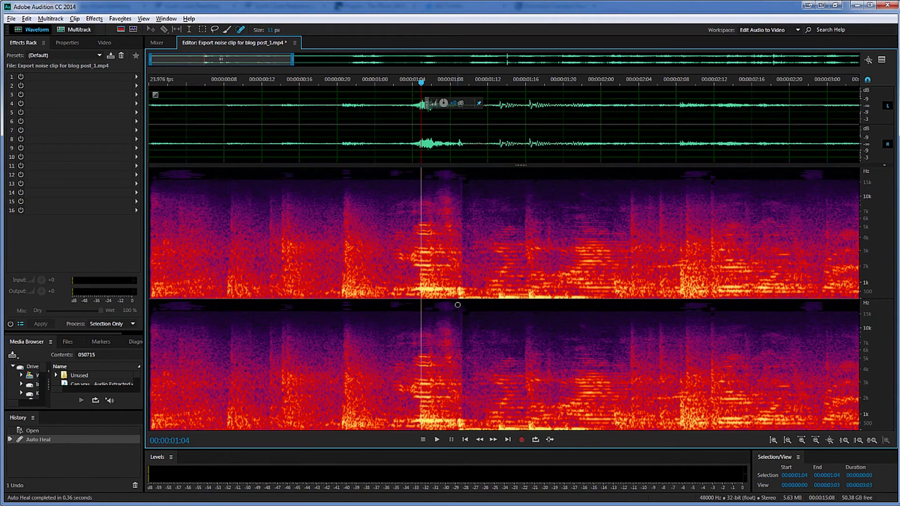
pyautogui.moveTo(464, 300)
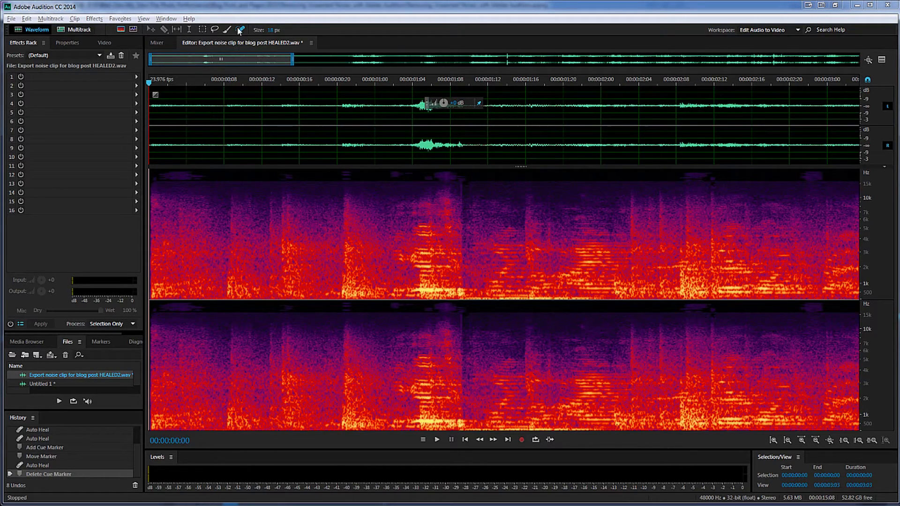
pyautogui.click(436, 440)
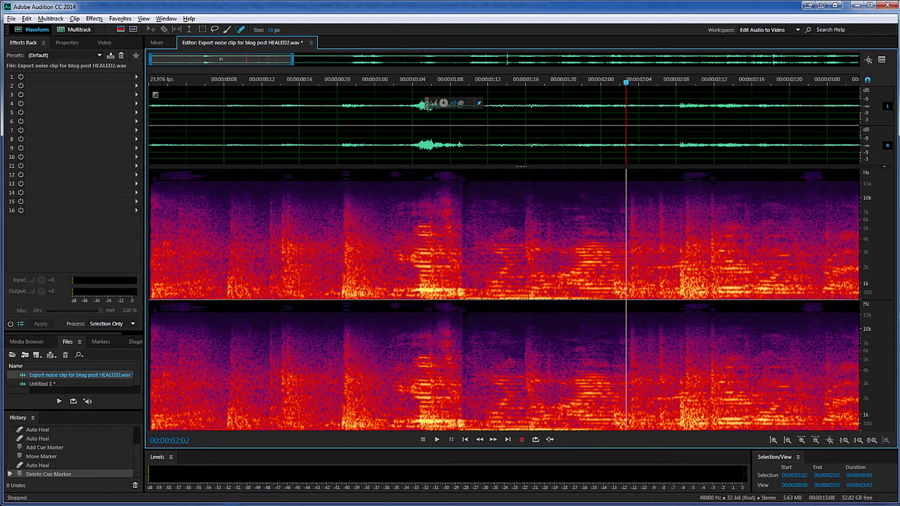
pyautogui.click(580, 84)
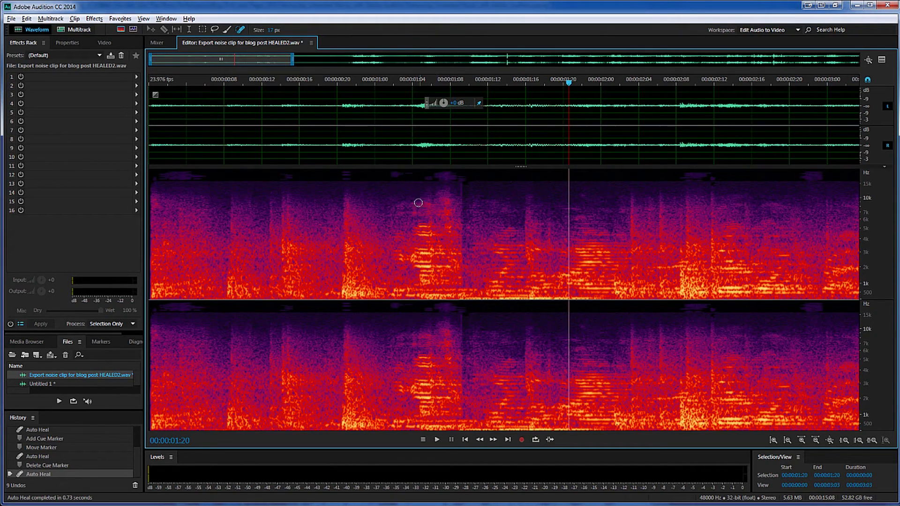
pyautogui.moveTo(234, 82)
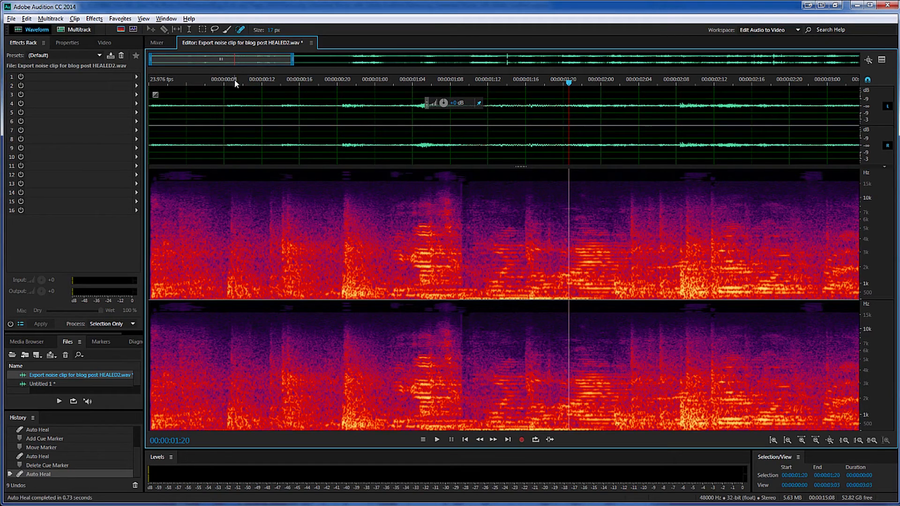
# Restart playback from near 00:00:00:06 to review the healed thump at one second.
pyautogui.click(230, 79)
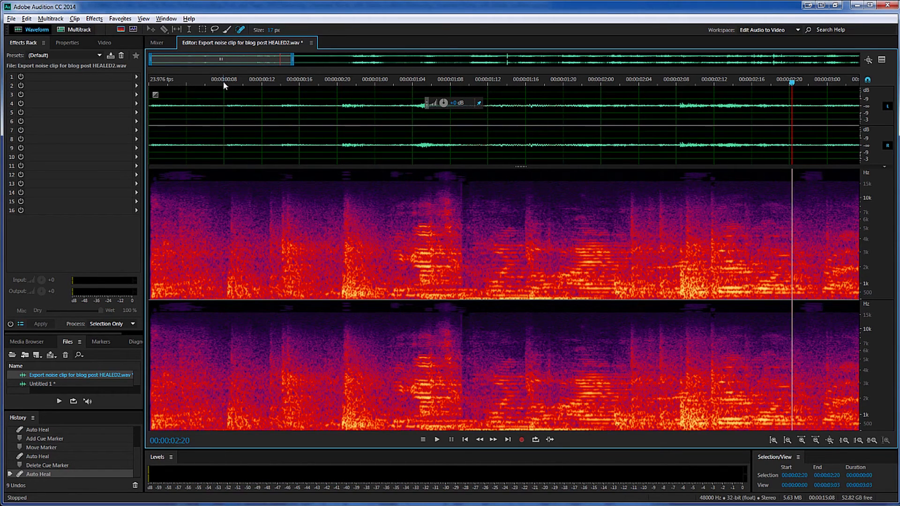
pyautogui.click(207, 84)
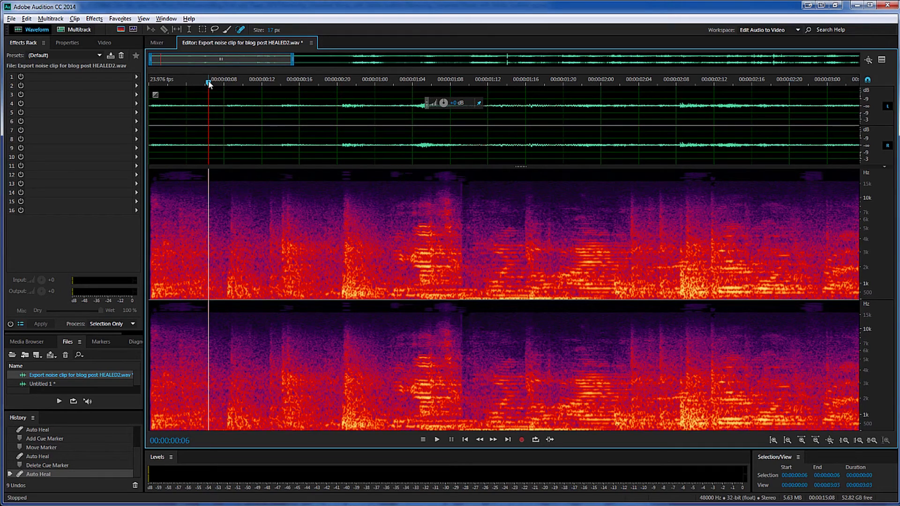
pyautogui.click(437, 440)
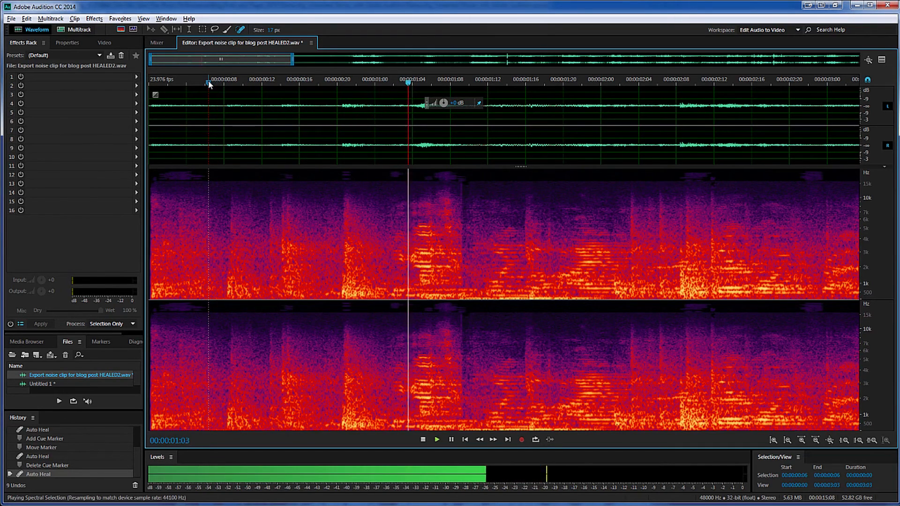